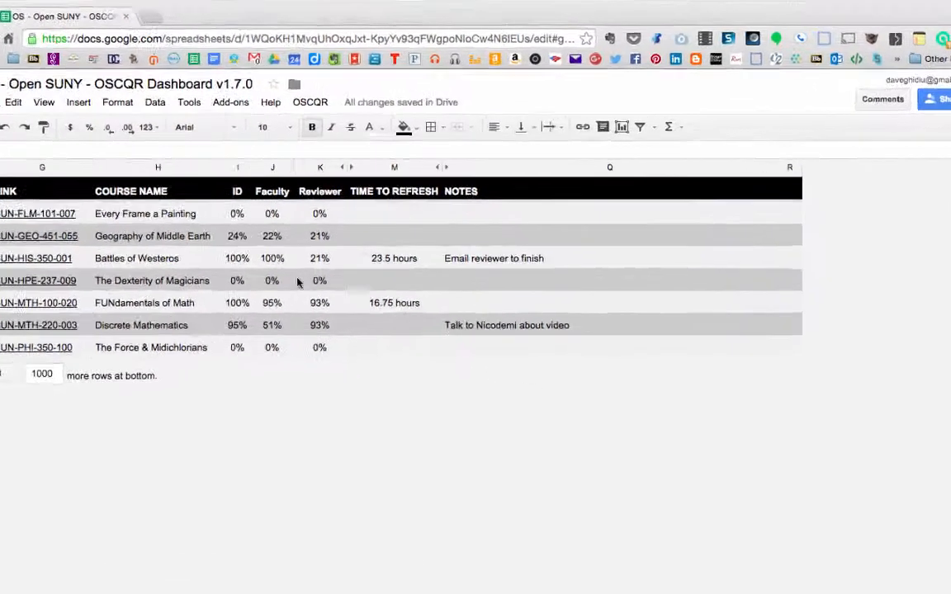
Show the OSCQR dashboard's custom menu of course, archiving, analytics and rubric tools
{"action": "left_click", "coordinate": [310, 103]}
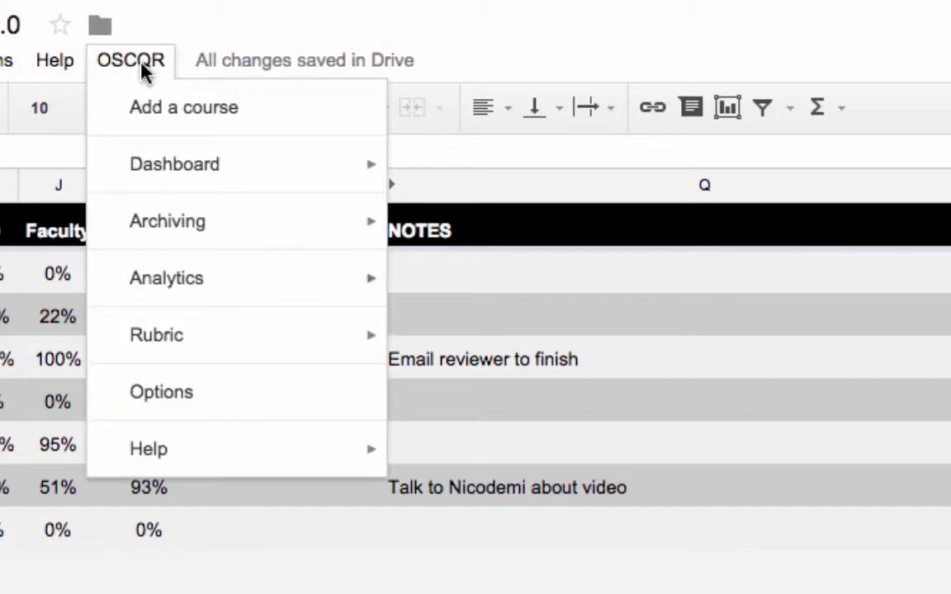
{"action": "mouse_move", "coordinate": [165, 278]}
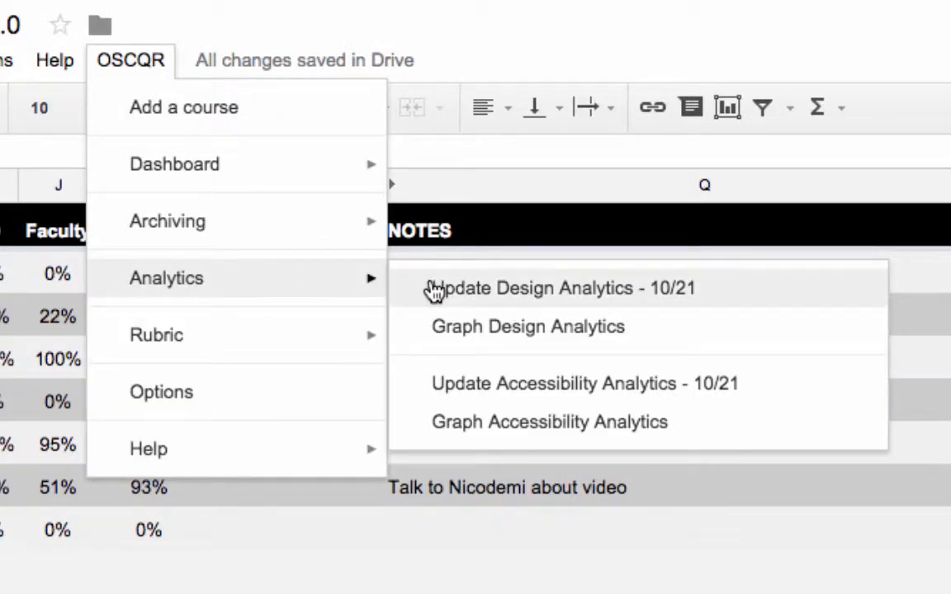
{"action": "mouse_move", "coordinate": [449, 342]}
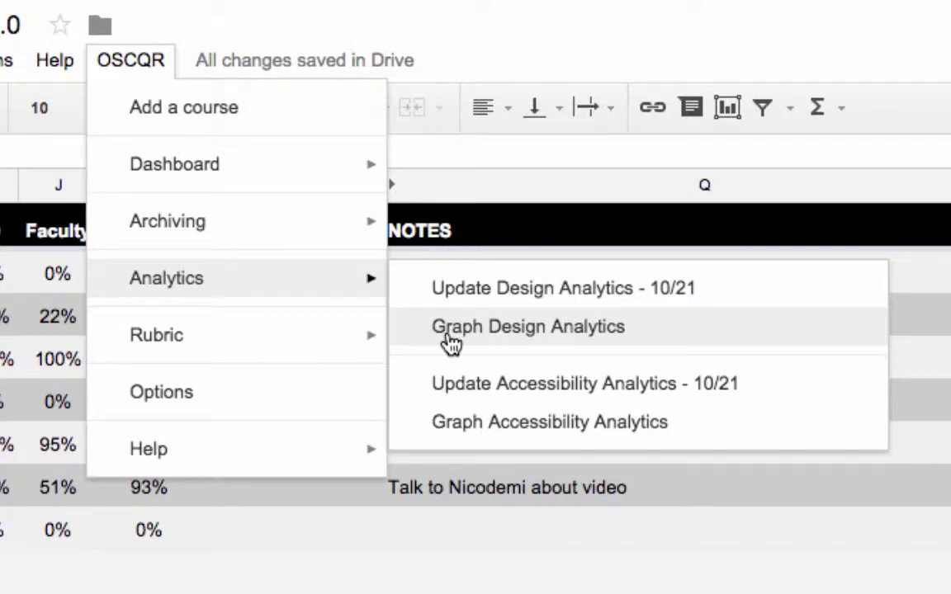
{"action": "mouse_move", "coordinate": [459, 430]}
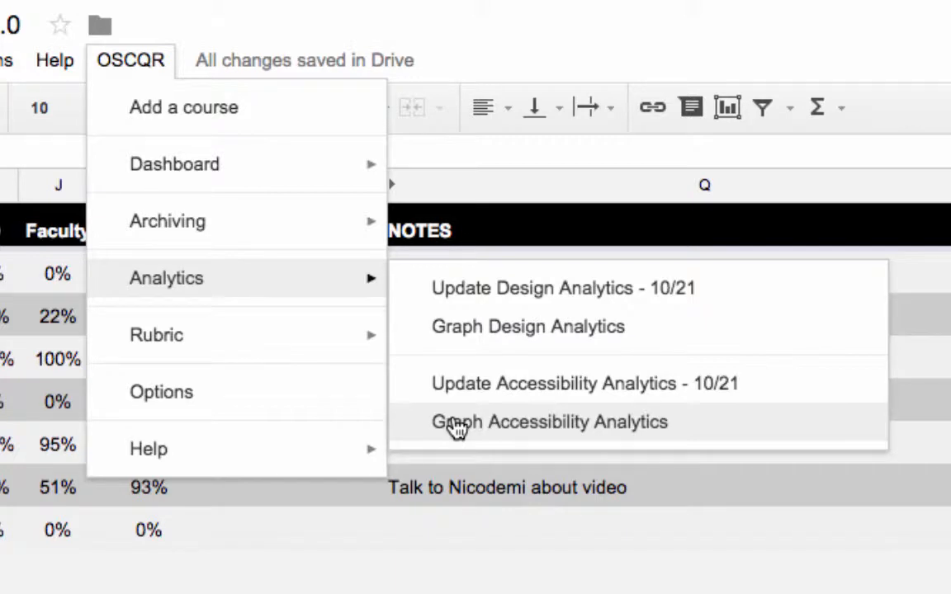
{"action": "mouse_move", "coordinate": [581, 287]}
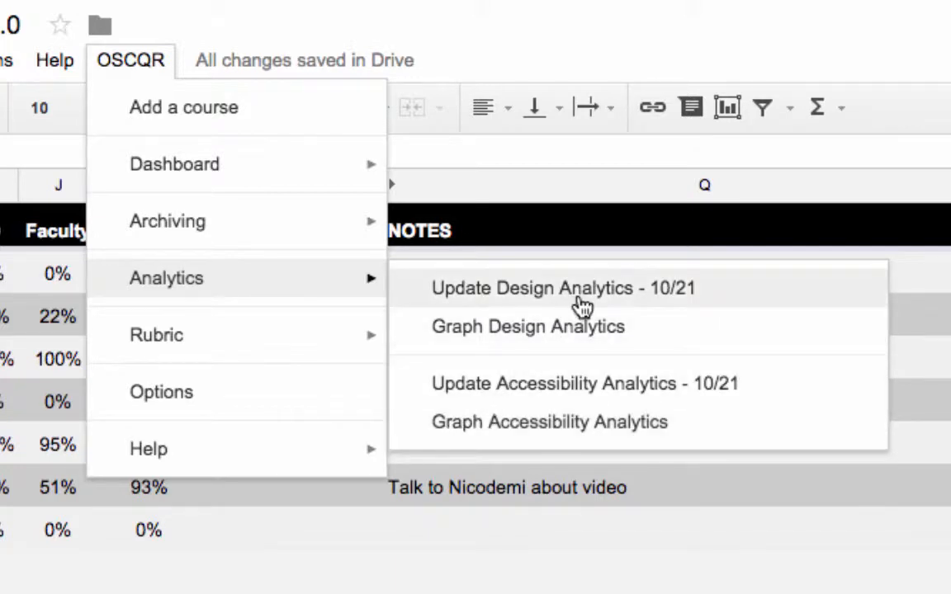
{"action": "mouse_move", "coordinate": [668, 297]}
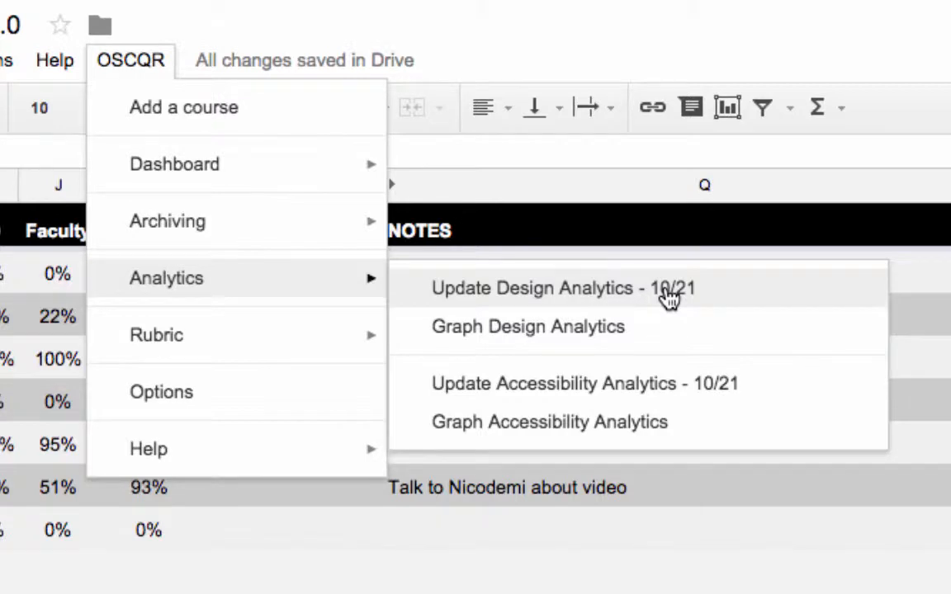
{"action": "mouse_move", "coordinate": [724, 297]}
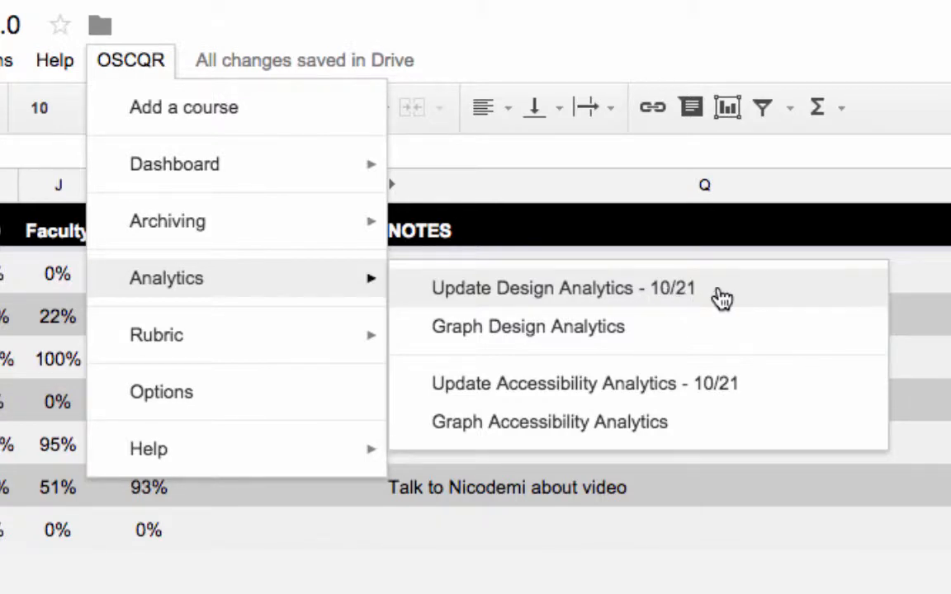
{"action": "mouse_move", "coordinate": [739, 389]}
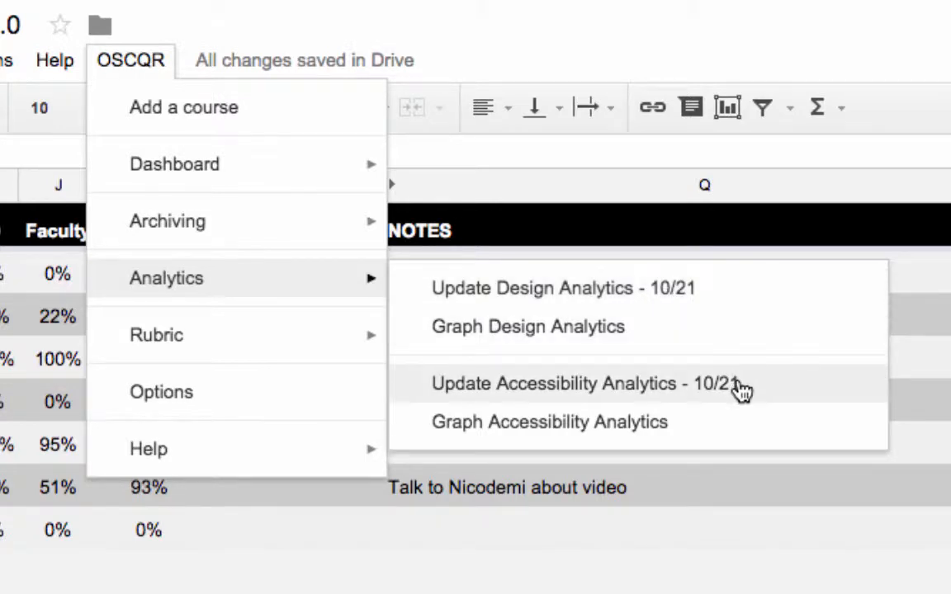
{"action": "mouse_move", "coordinate": [725, 294]}
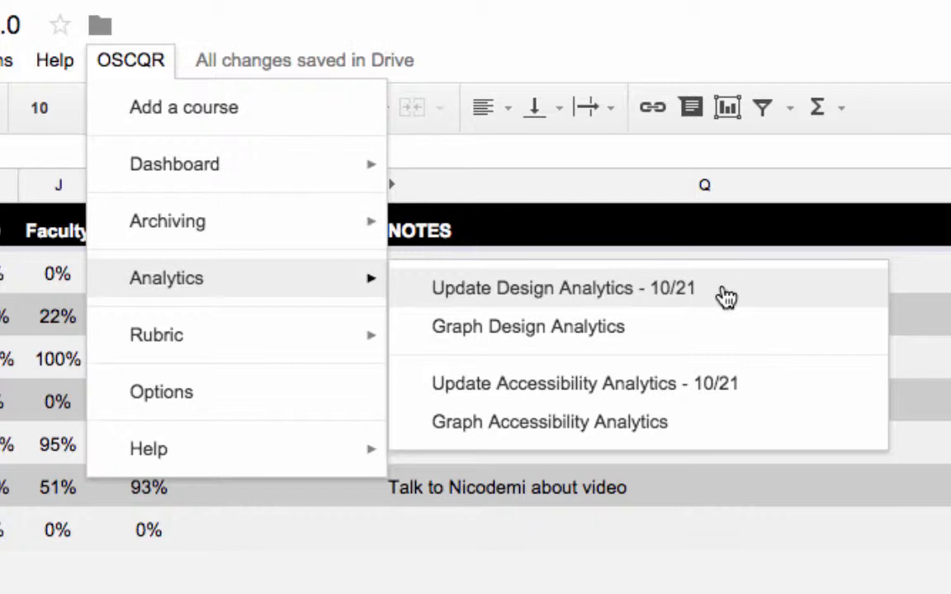
{"action": "mouse_move", "coordinate": [562, 287]}
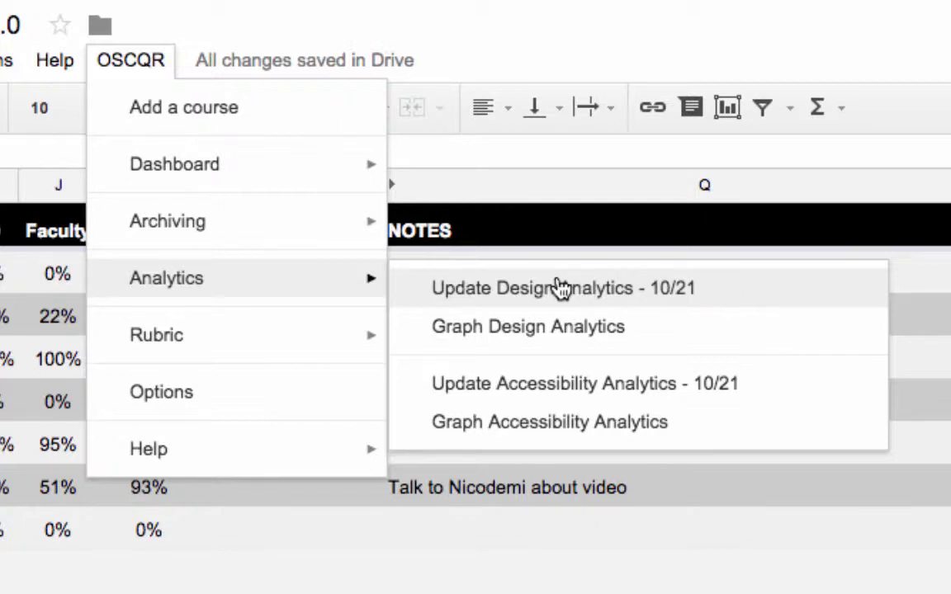
{"action": "mouse_move", "coordinate": [551, 323]}
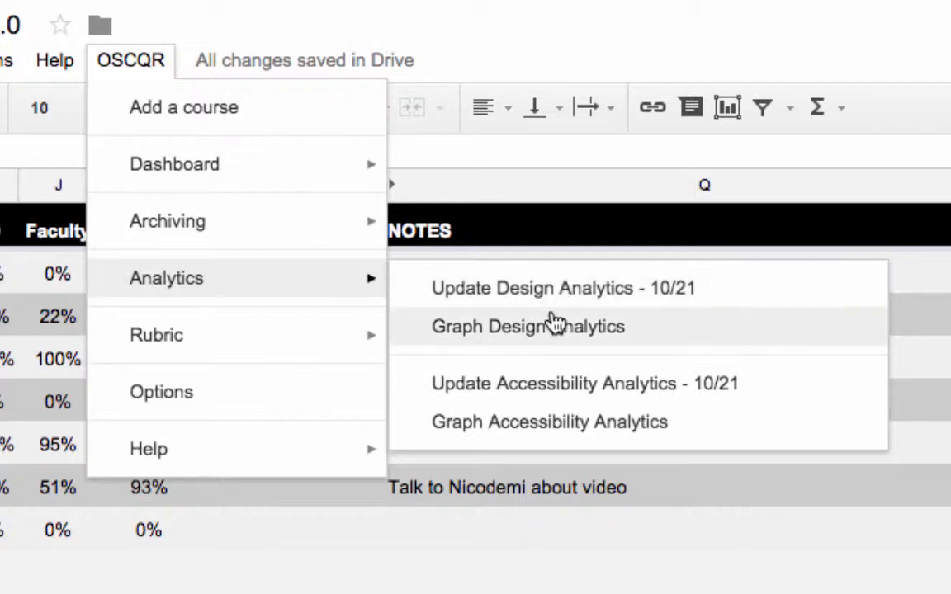
{"action": "mouse_move", "coordinate": [641, 338]}
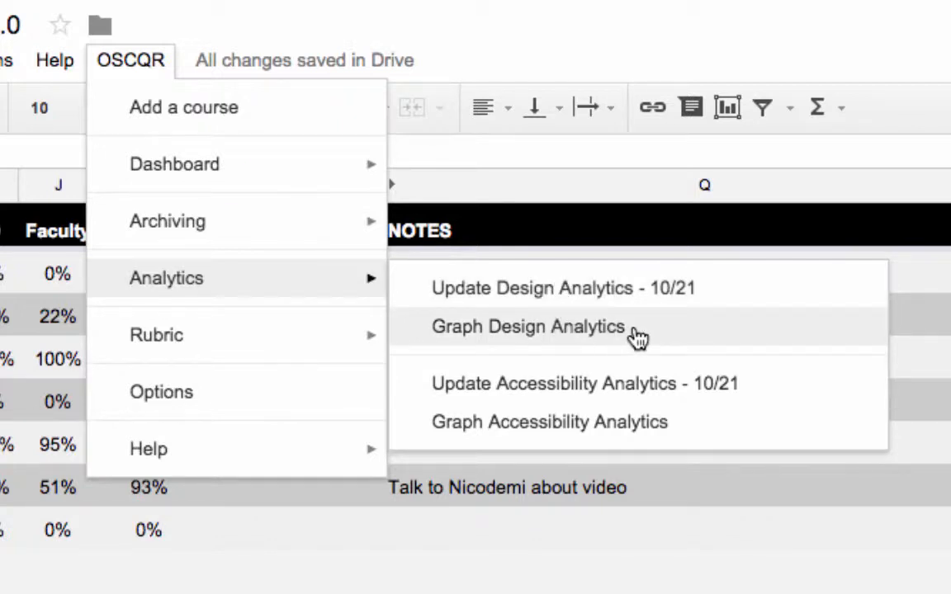
{"action": "mouse_move", "coordinate": [674, 432]}
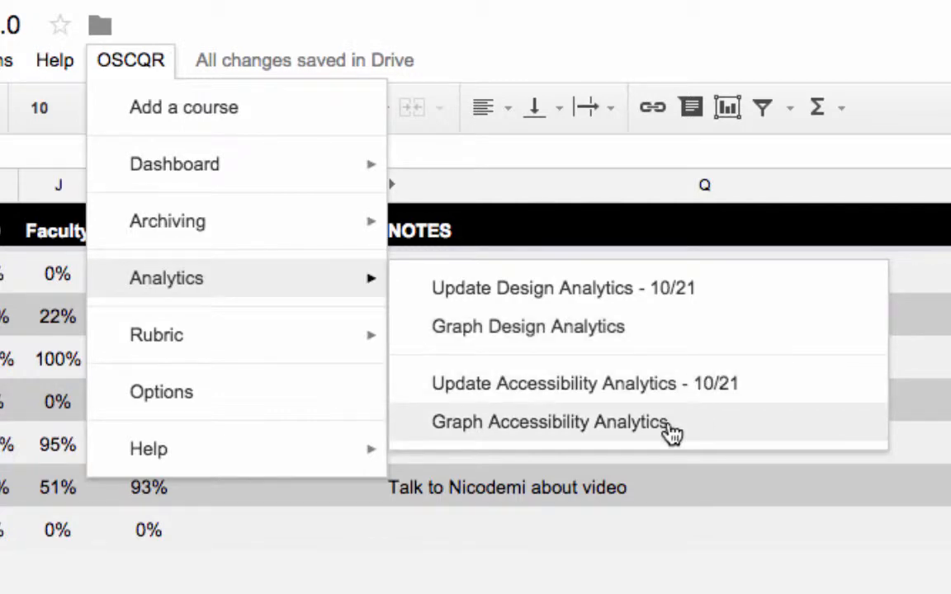
{"action": "left_click", "coordinate": [549, 422]}
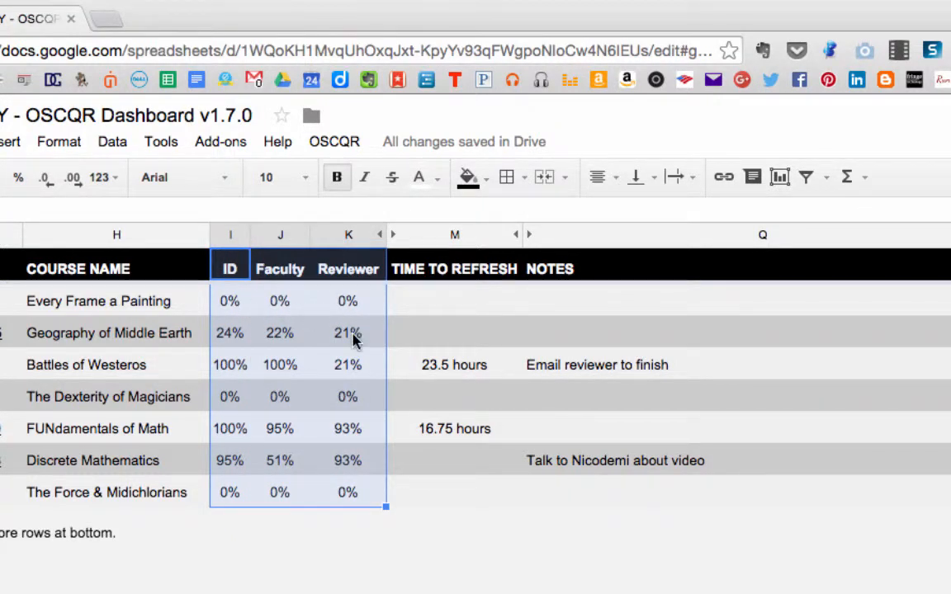
{"action": "mouse_move", "coordinate": [344, 396]}
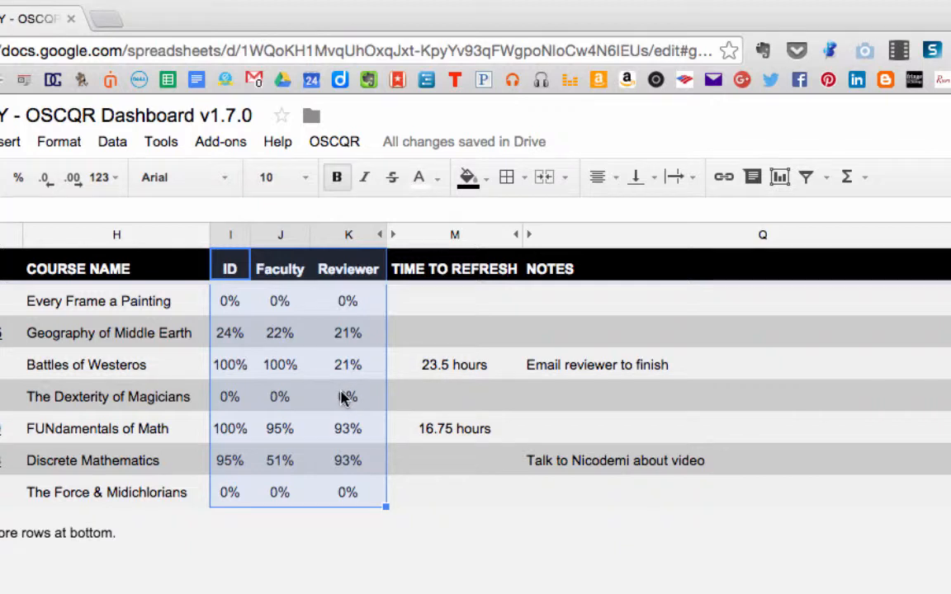
{"action": "mouse_move", "coordinate": [347, 365]}
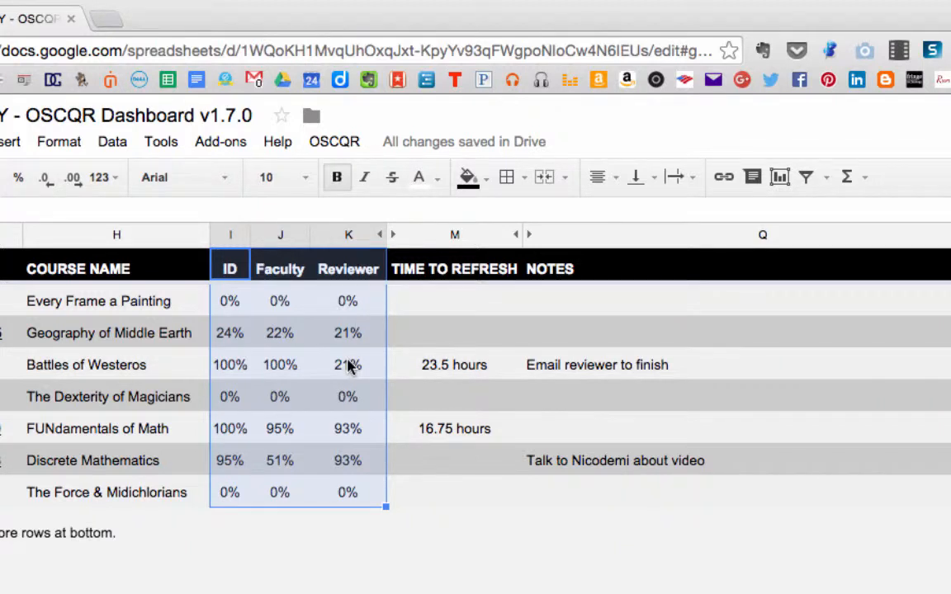
{"action": "left_click", "coordinate": [333, 142]}
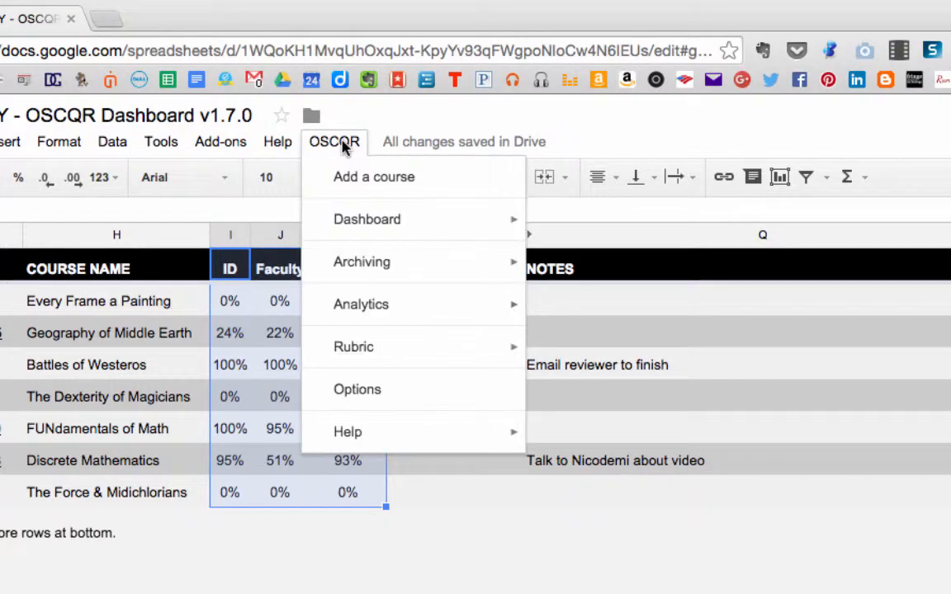
{"action": "mouse_move", "coordinate": [360, 304]}
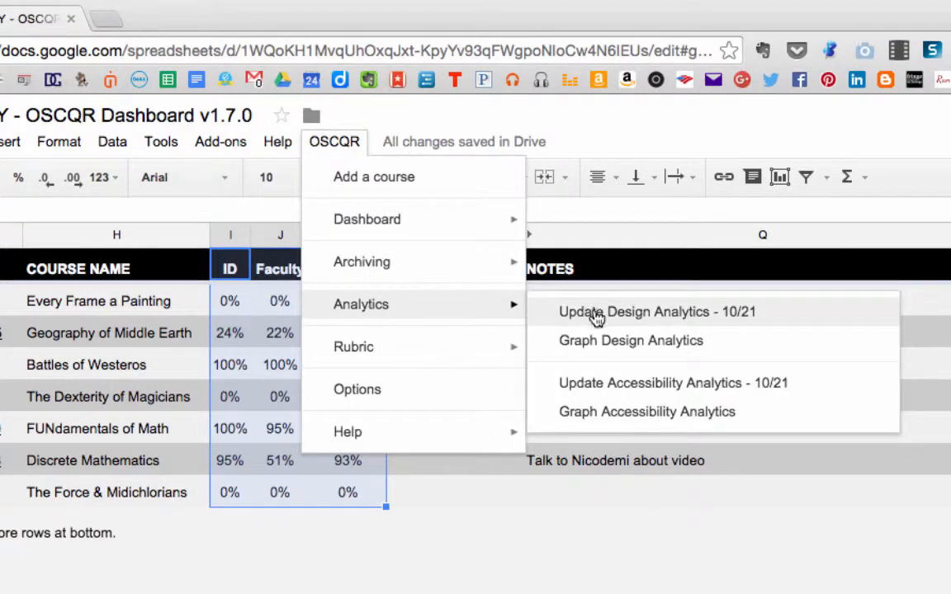
Run Update Design Analytics and switch to the Analytics - Design sheet
{"action": "left_click", "coordinate": [657, 312]}
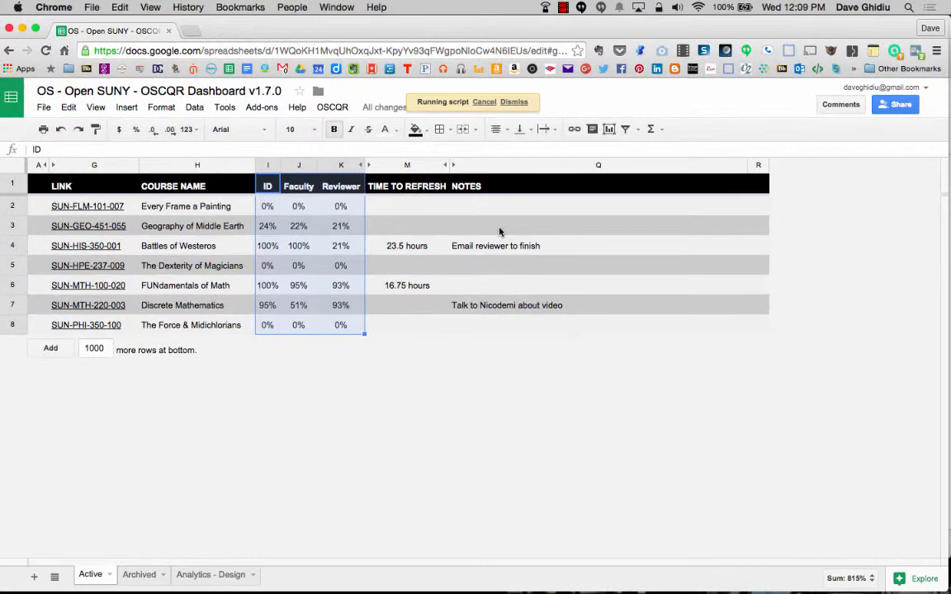
{"action": "left_click", "coordinate": [211, 575]}
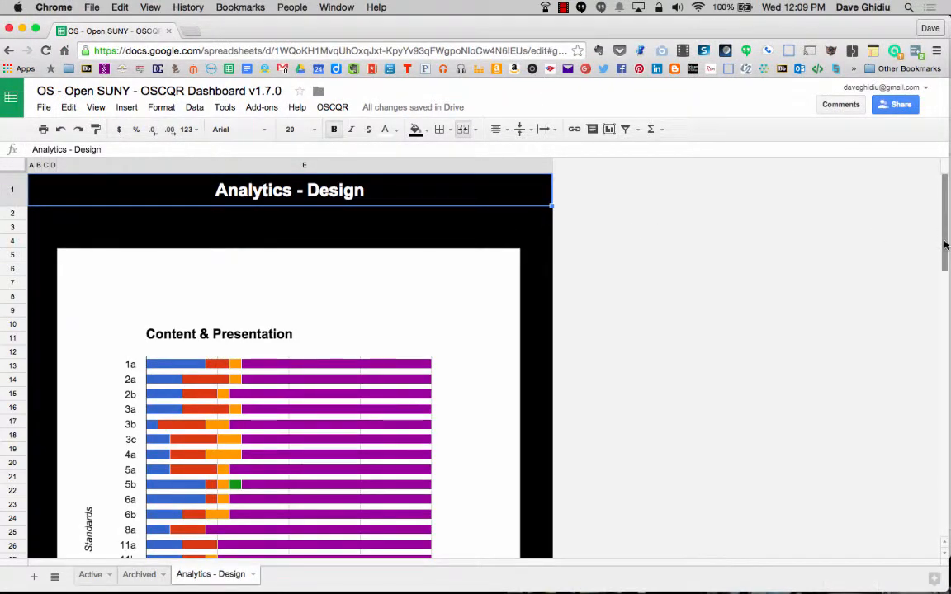
Select the Interaction & Collaboration stacked bar chart further down the sheet
{"action": "scroll", "scroll_direction": "down", "scroll_amount": 3}
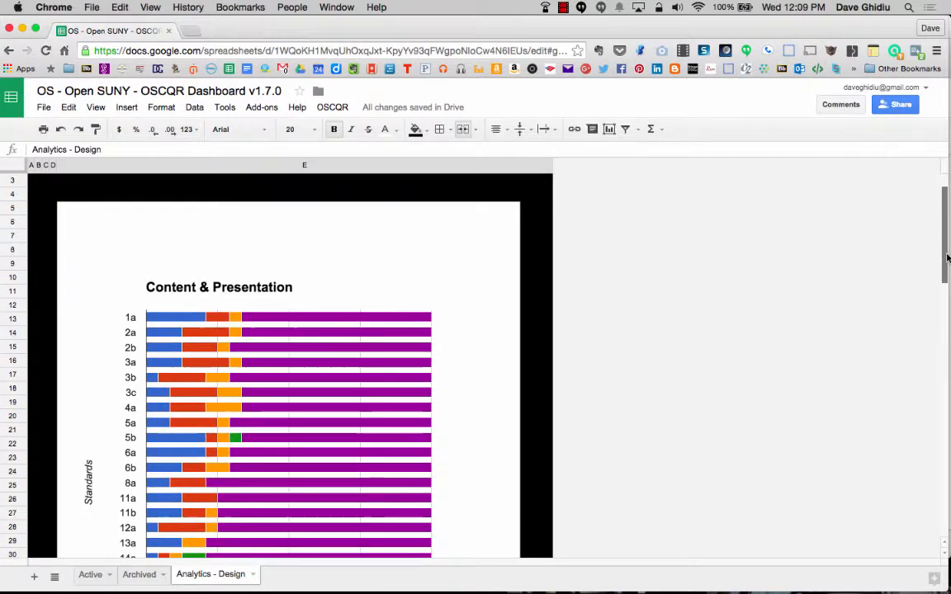
{"action": "scroll", "scroll_direction": "down", "scroll_amount": 3}
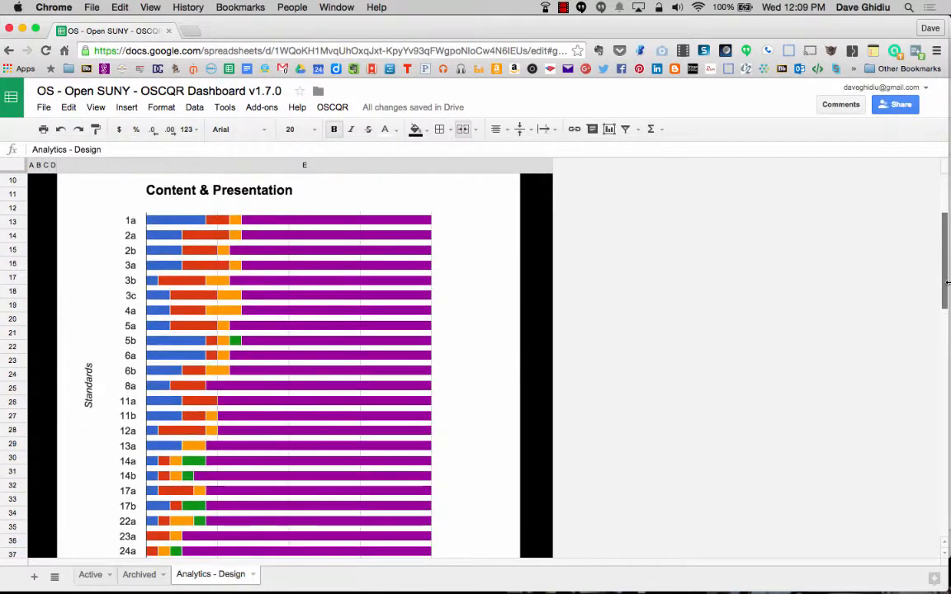
{"action": "scroll", "scroll_direction": "down", "scroll_amount": 3}
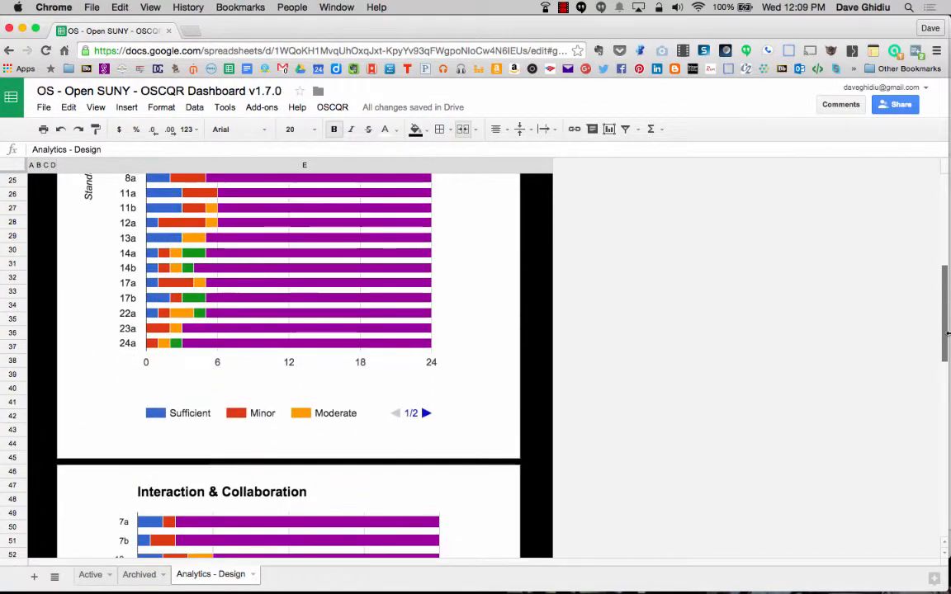
{"action": "scroll", "scroll_direction": "down", "scroll_amount": 3}
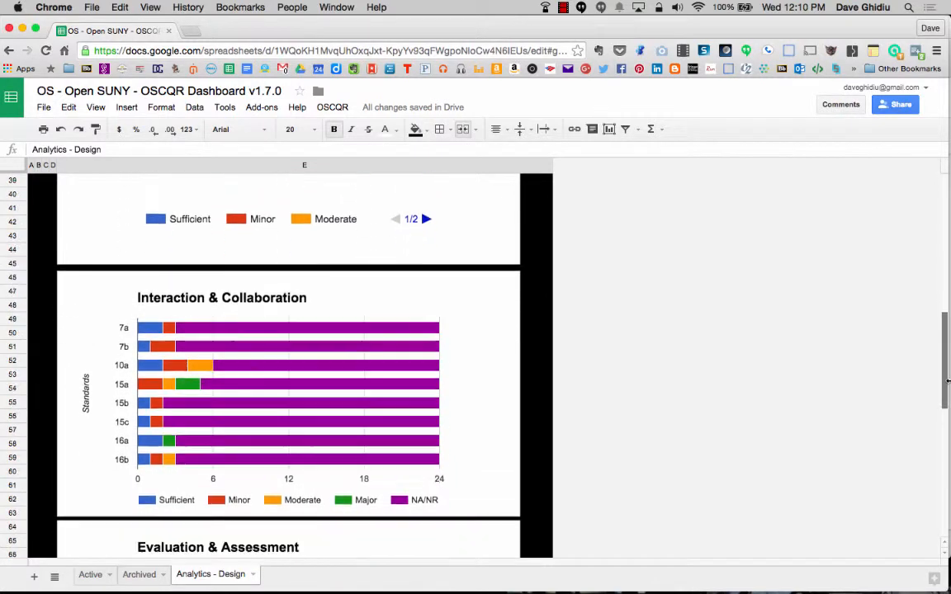
{"action": "scroll", "scroll_direction": "down", "scroll_amount": 3}
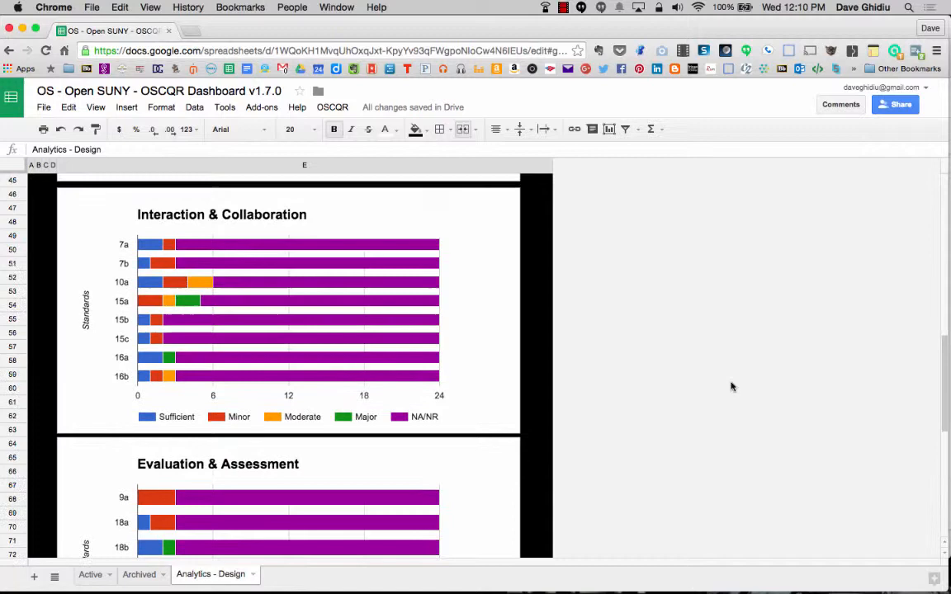
{"action": "mouse_move", "coordinate": [251, 247]}
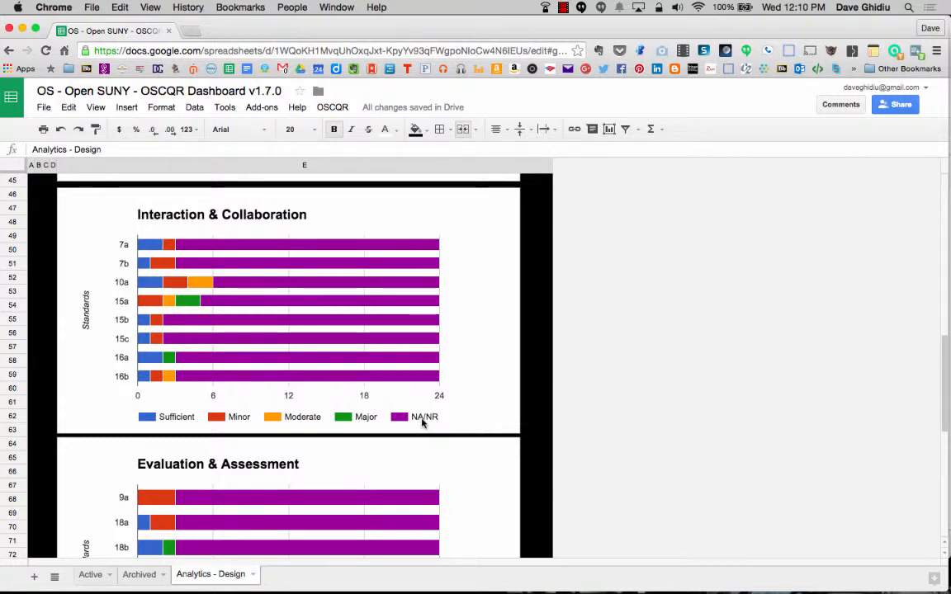
{"action": "left_click", "coordinate": [288, 311]}
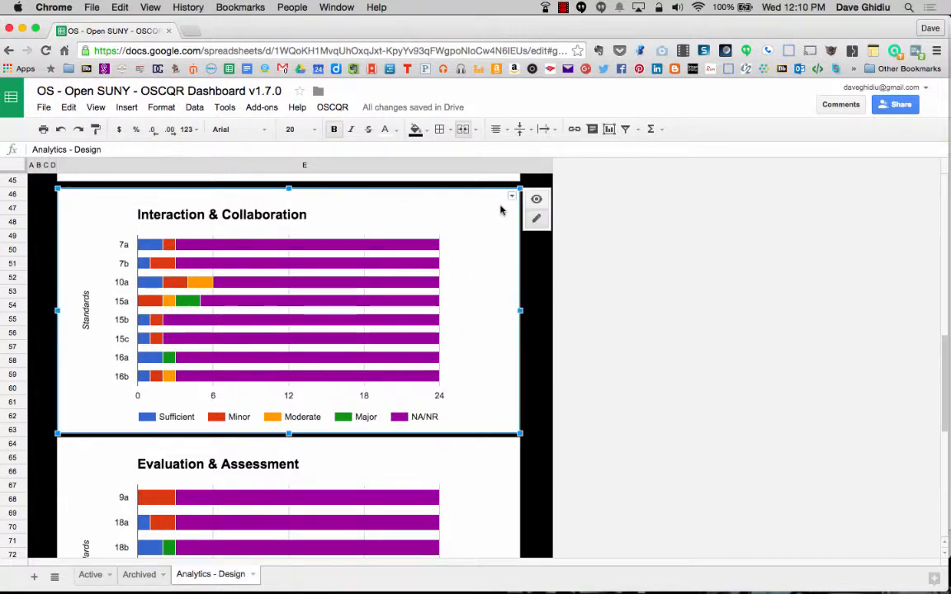
Show the Interaction & Collaboration chart's options menu with advanced edit and copy
{"action": "left_click", "coordinate": [512, 198]}
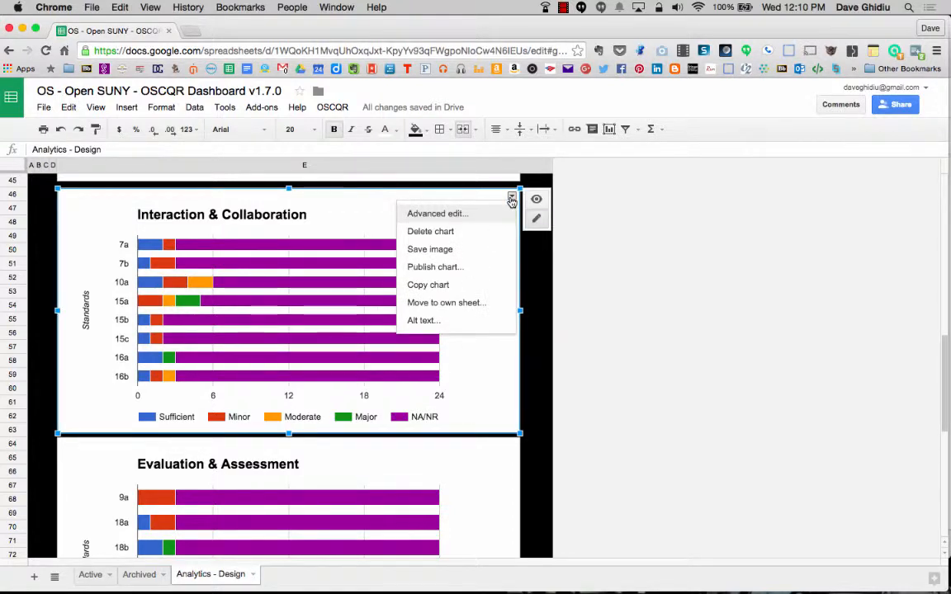
{"action": "mouse_move", "coordinate": [498, 249]}
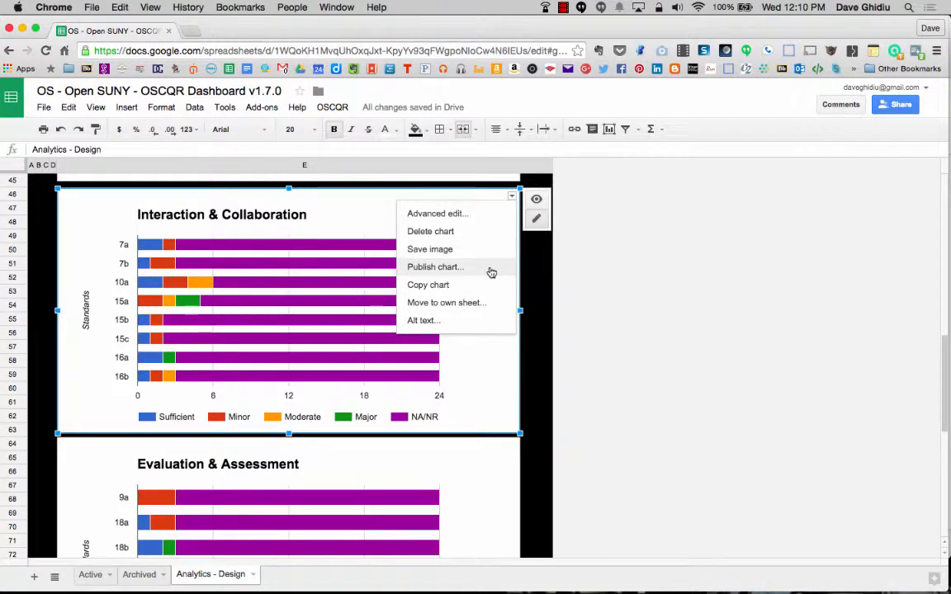
{"action": "mouse_move", "coordinate": [527, 278]}
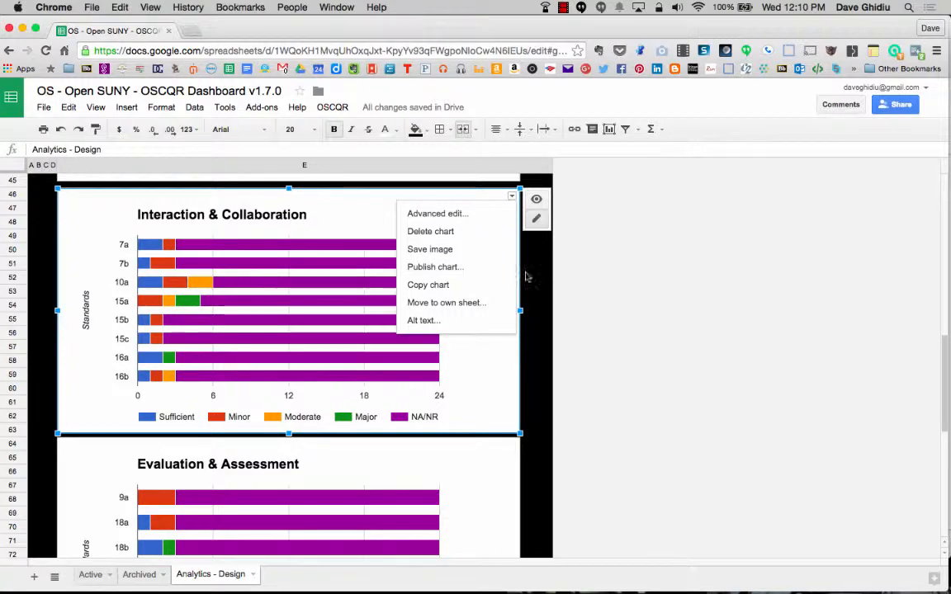